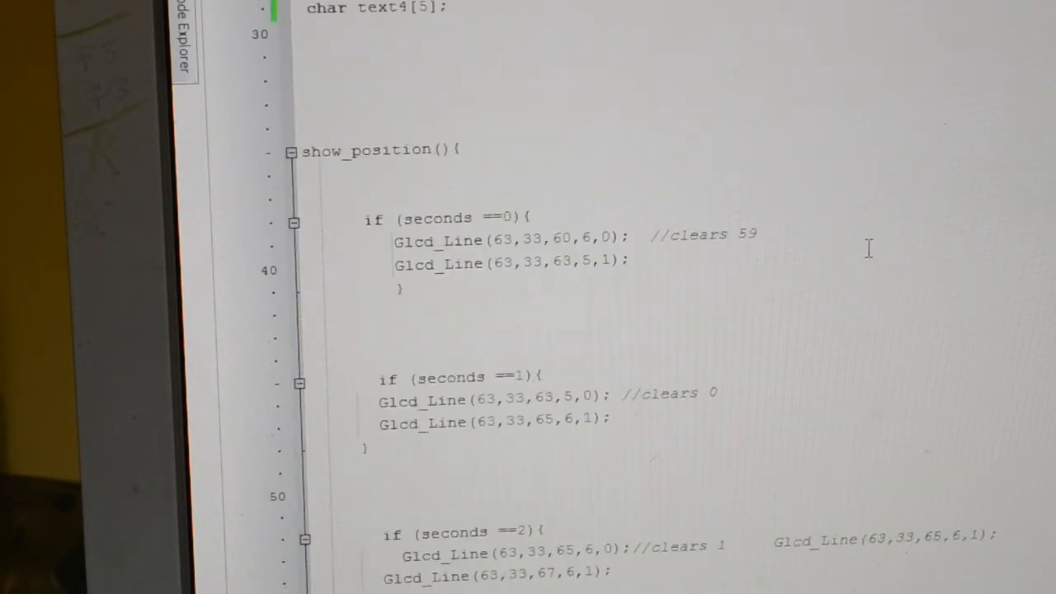
mouse_move(503, 284)
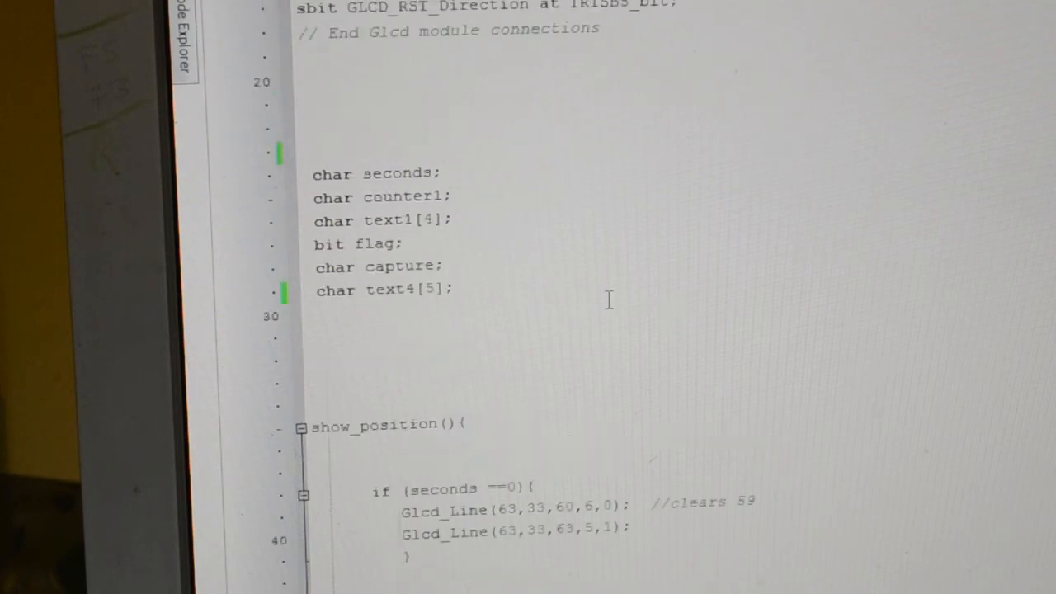
scroll(up, 3)
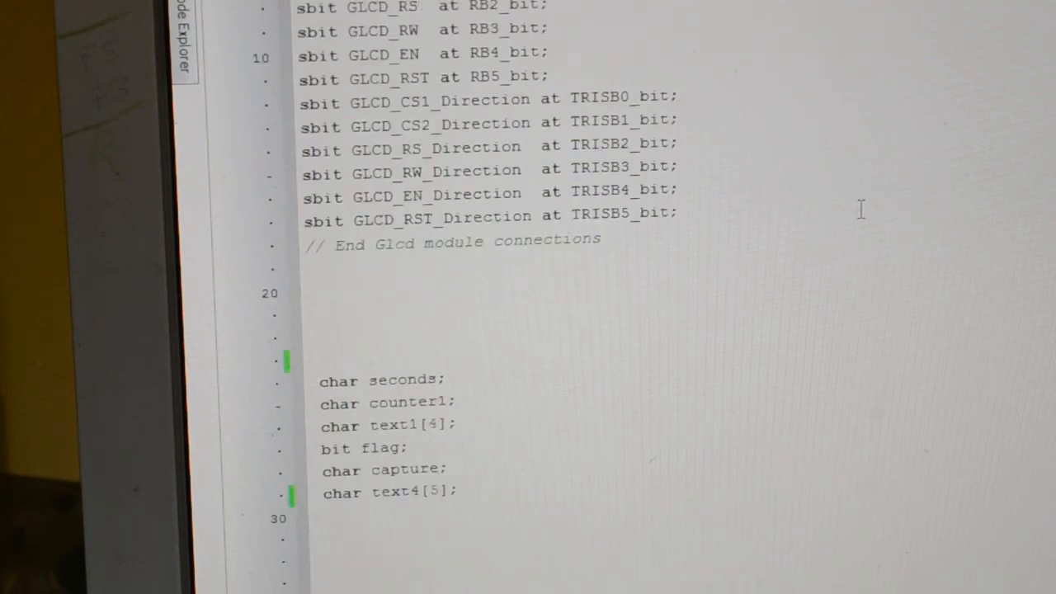